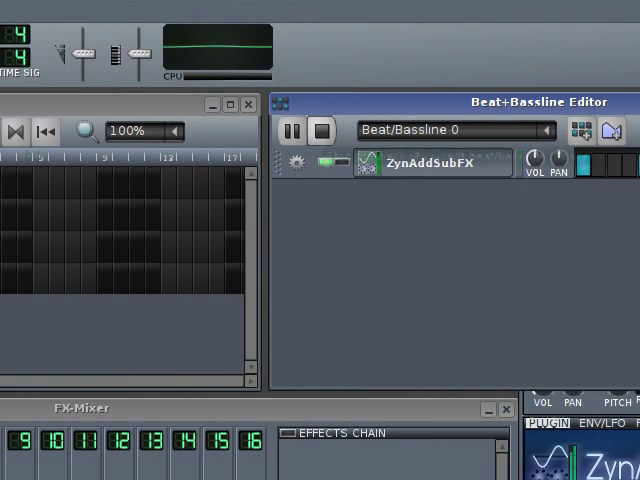
{"action": "mouse_move", "coordinate": [318, 132]}
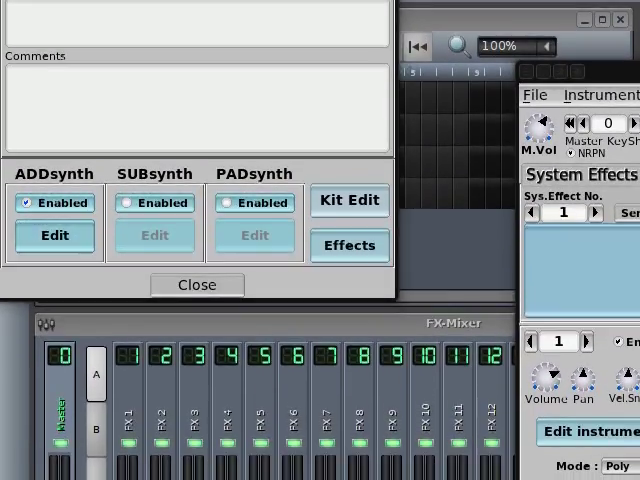
Open the ADDsynth global parameters editor for the amplitude envelope
{"action": "left_click", "coordinate": [56, 236]}
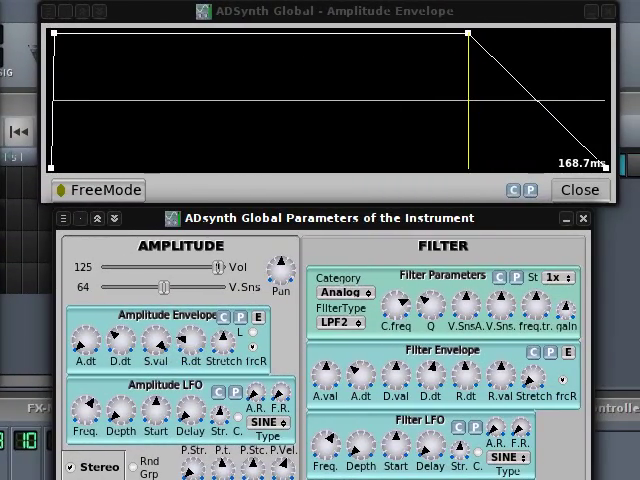
{"action": "left_click", "coordinate": [580, 188]}
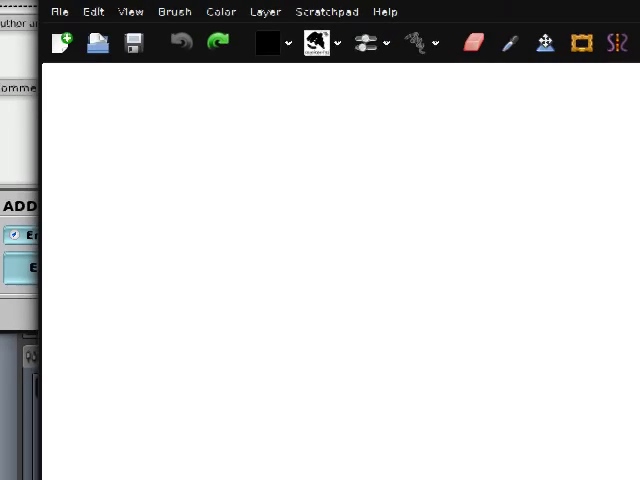
Draw two black strokes across the canvas forming the flat top of the sketch
{"action": "left_click_drag", "start_coordinate": [110, 236], "coordinate": [318, 240]}
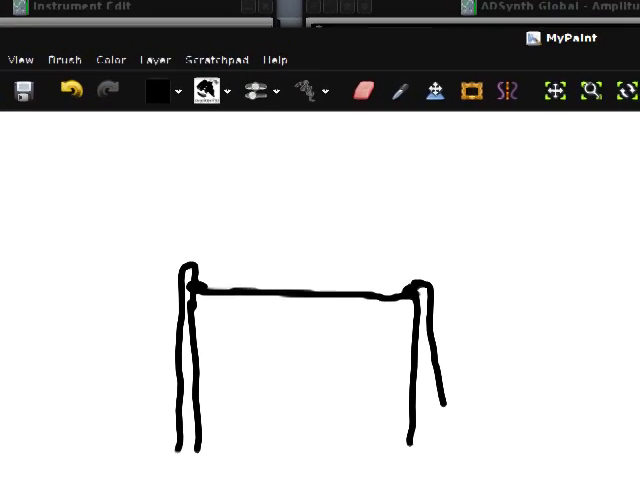
{"action": "left_click_drag", "start_coordinate": [290, 240], "coordinate": [496, 228]}
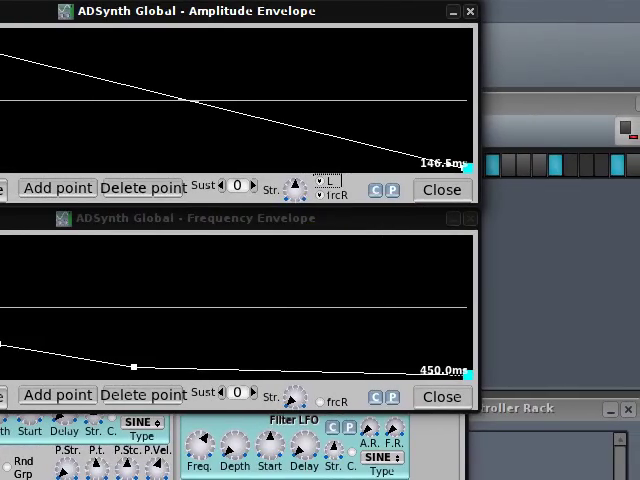
{"action": "mouse_move", "coordinate": [324, 184]}
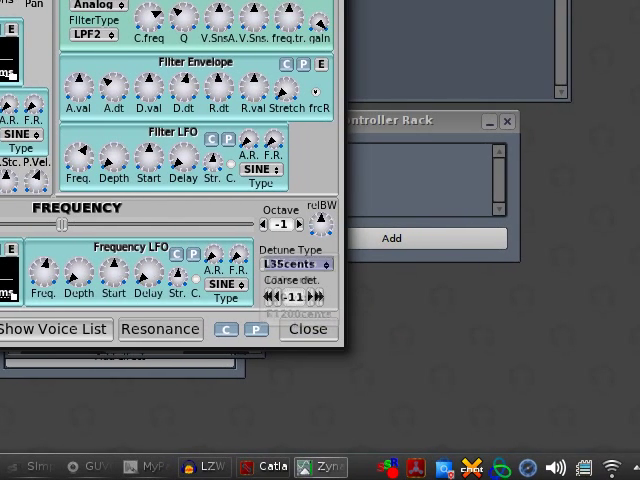
Set the voice frequency Detune Type to E100cents
{"action": "left_click", "coordinate": [296, 264]}
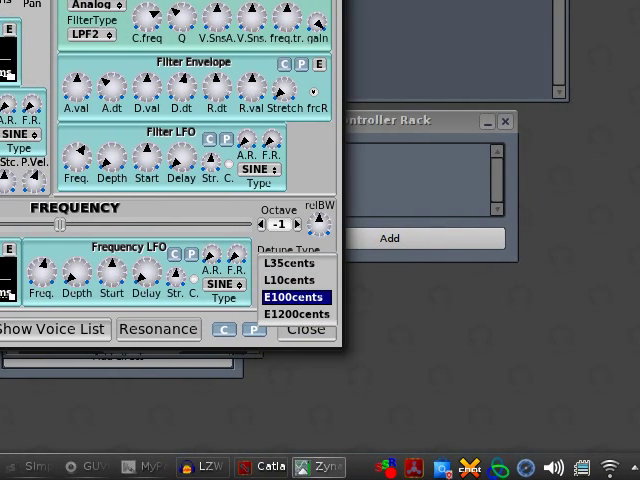
{"action": "left_click", "coordinate": [294, 296]}
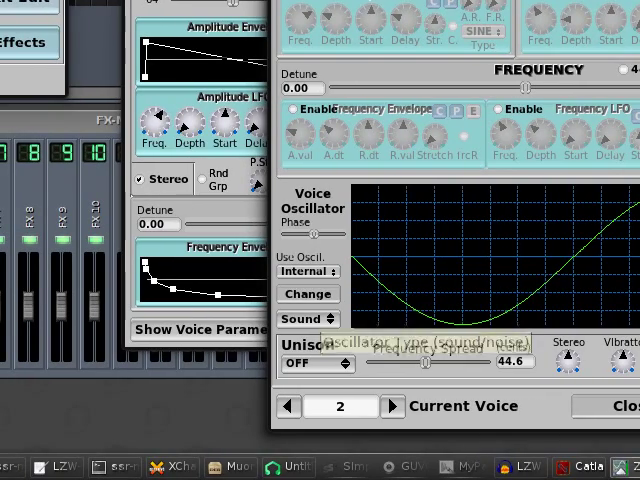
Switch the ADsynth voice editor to voice 2 and its sine oscillator
{"action": "left_click", "coordinate": [308, 320]}
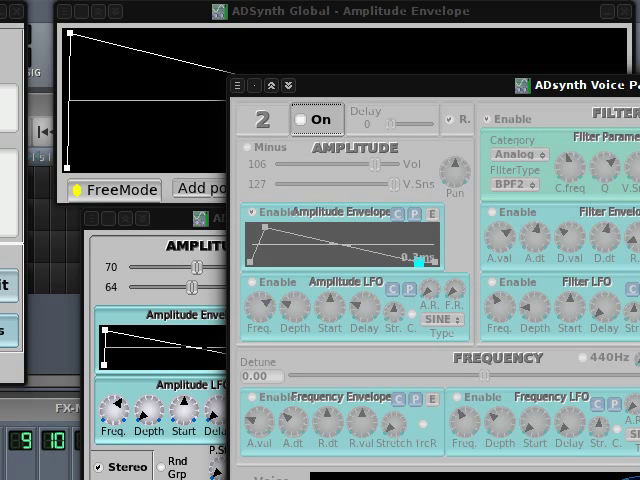
Turn voice 2 on in the ADsynth voice editor
{"action": "left_click", "coordinate": [304, 120]}
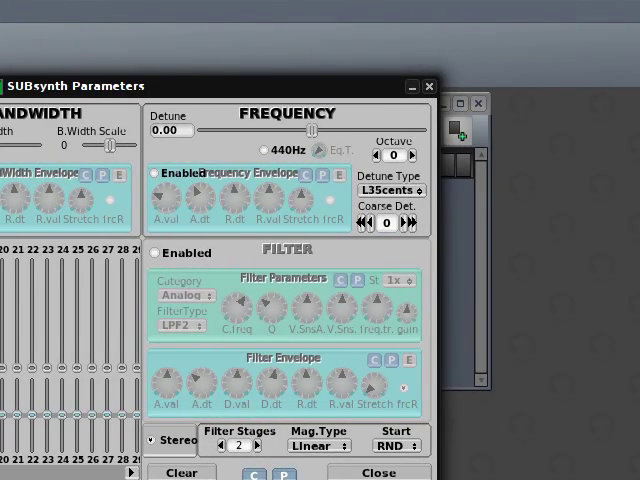
Enable the SUBsynth filter and bring up its FilterType choices
{"action": "left_click", "coordinate": [378, 156]}
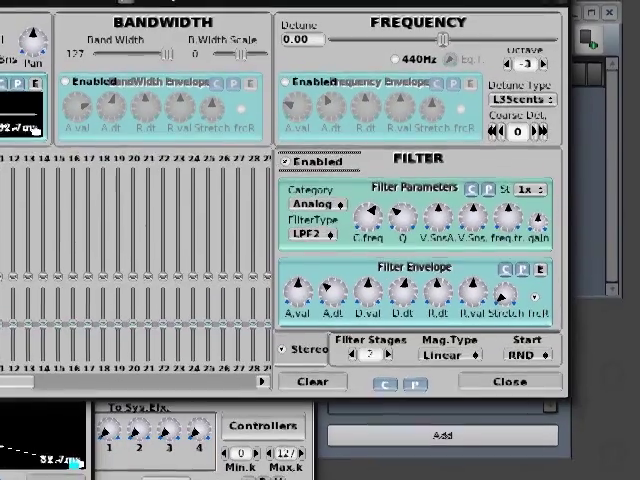
{"action": "left_click", "coordinate": [304, 228]}
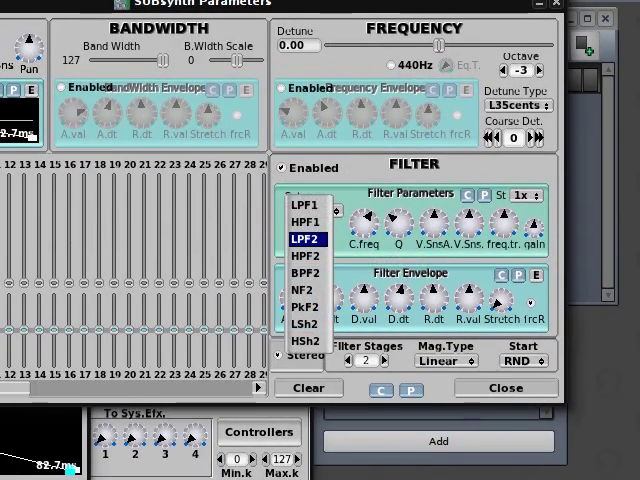
Set the SUBsynth filter type to HPF2 and its Start mode to Max
{"action": "left_click", "coordinate": [310, 238]}
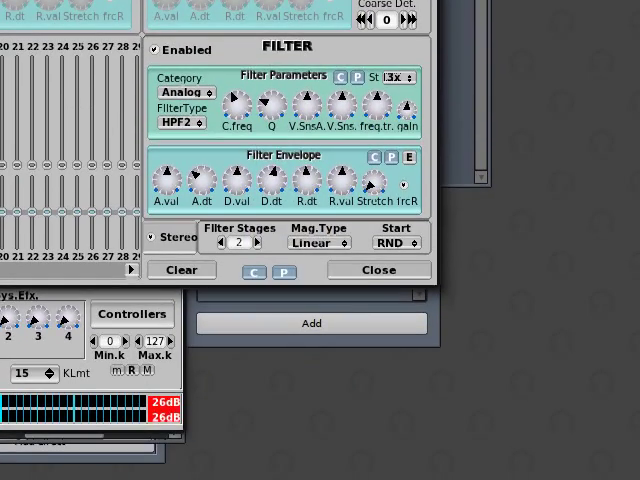
{"action": "left_click", "coordinate": [396, 242]}
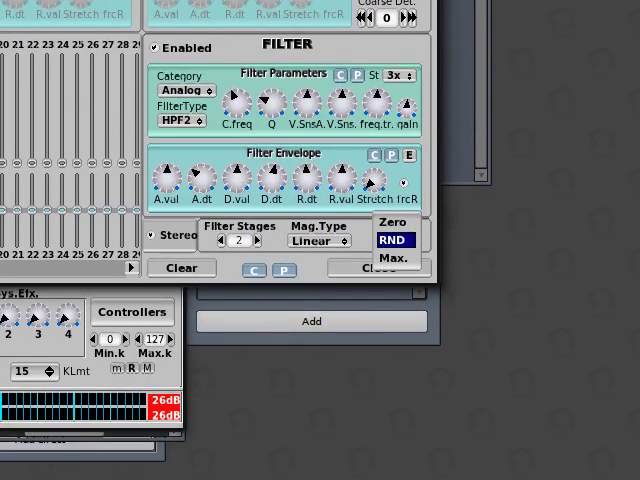
{"action": "left_click", "coordinate": [390, 220]}
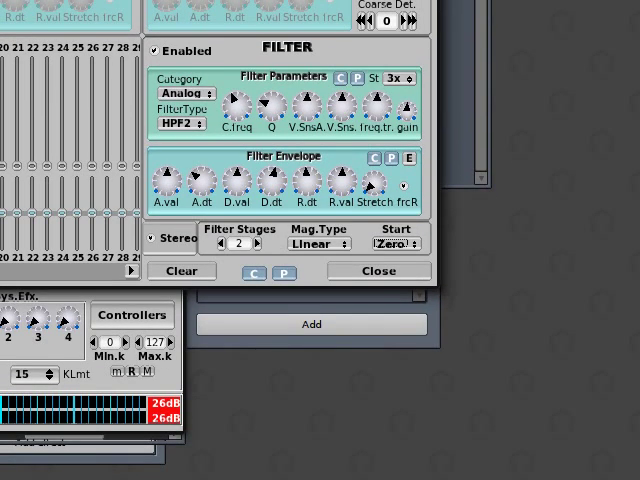
{"action": "left_click", "coordinate": [396, 244]}
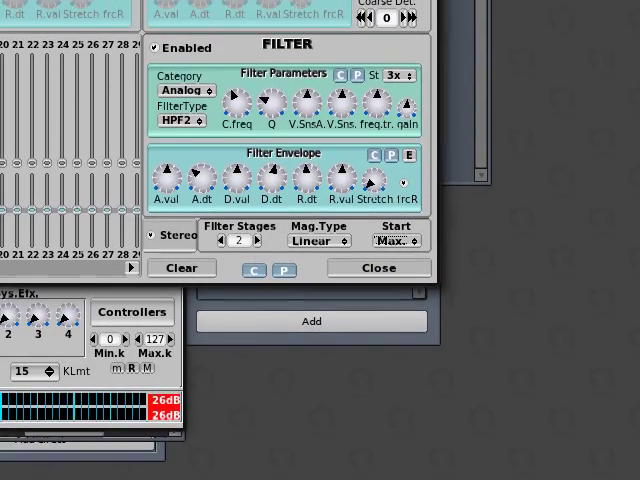
{"action": "left_click", "coordinate": [396, 240]}
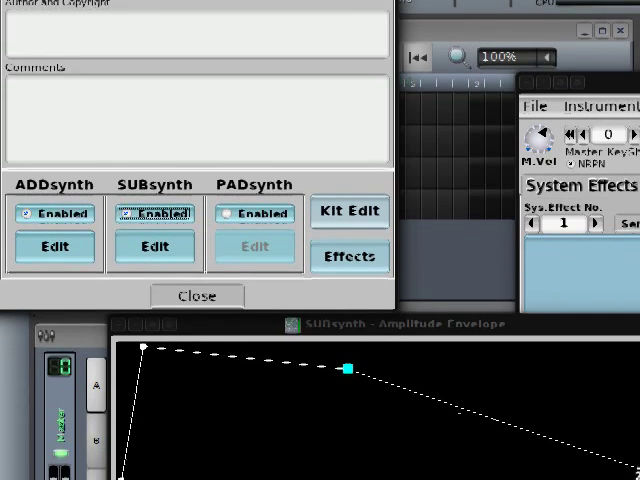
Close the ZynAddSubFX synth engine edit window to return to the main window
{"action": "left_click", "coordinate": [198, 296]}
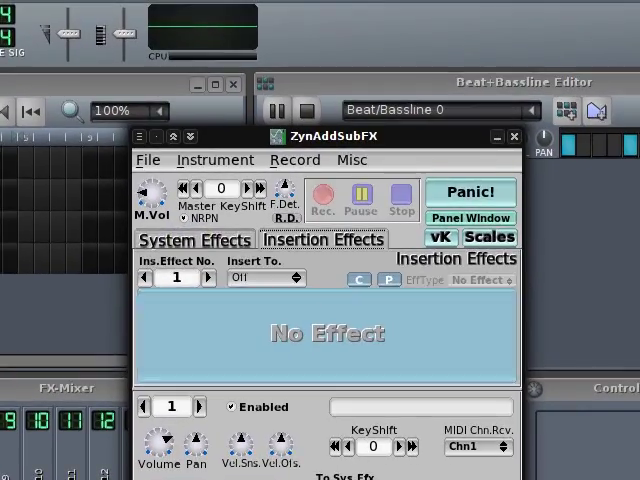
Bring up the Insert To destination list for the insertion effects
{"action": "left_click", "coordinate": [264, 278]}
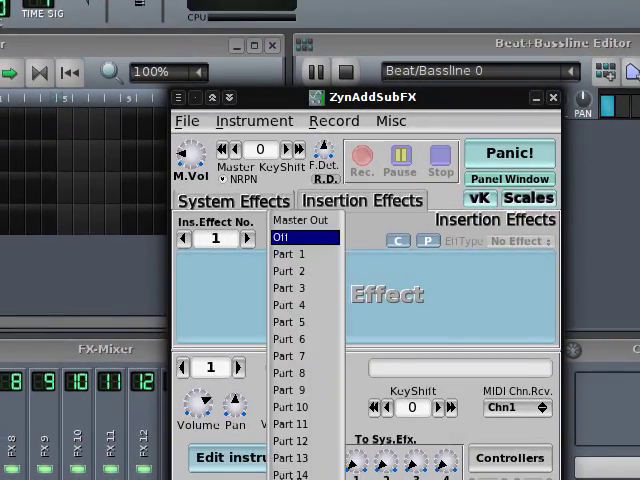
Route the insertion effect to Part 1
{"action": "left_click", "coordinate": [286, 242]}
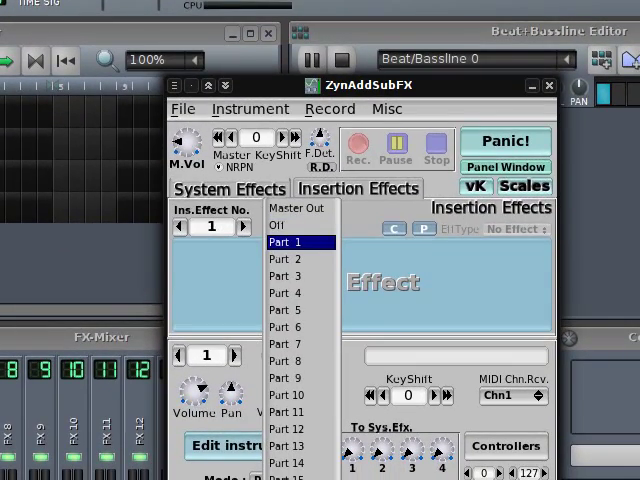
{"action": "left_click", "coordinate": [296, 242]}
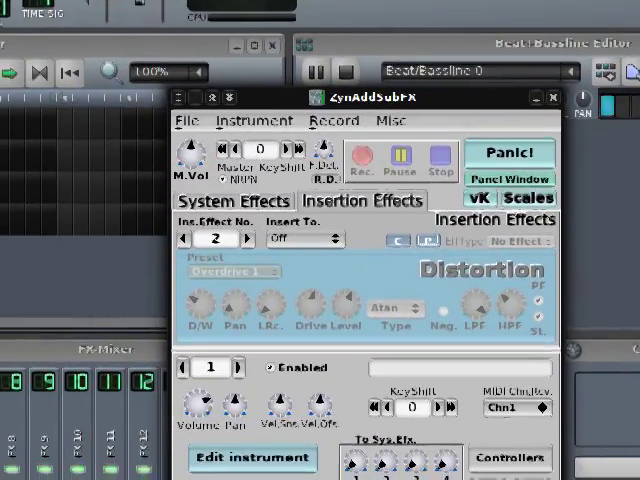
Advance the Ins. Effect No. to 3, the still-empty slot routed to Part 1
{"action": "left_click", "coordinate": [304, 240]}
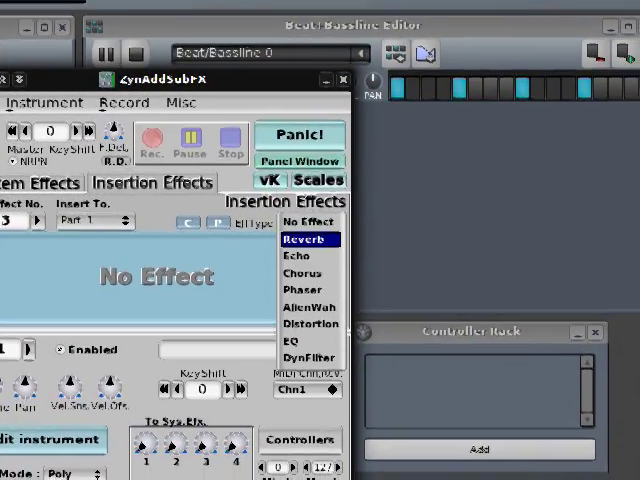
Choose EQ from the EffType list for the third insertion effect slot
{"action": "left_click", "coordinate": [304, 238]}
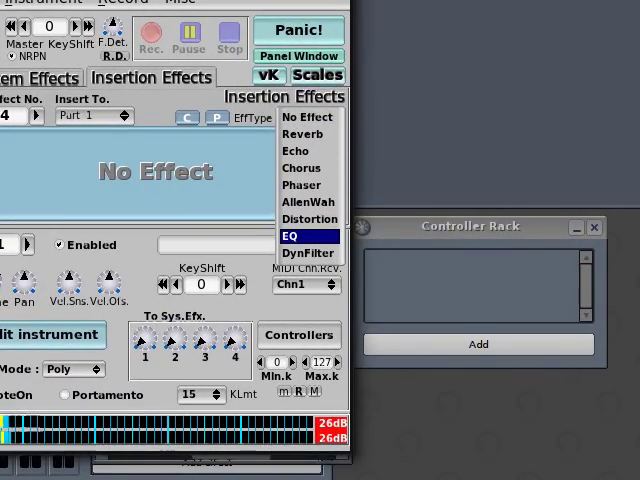
{"action": "left_click", "coordinate": [280, 236]}
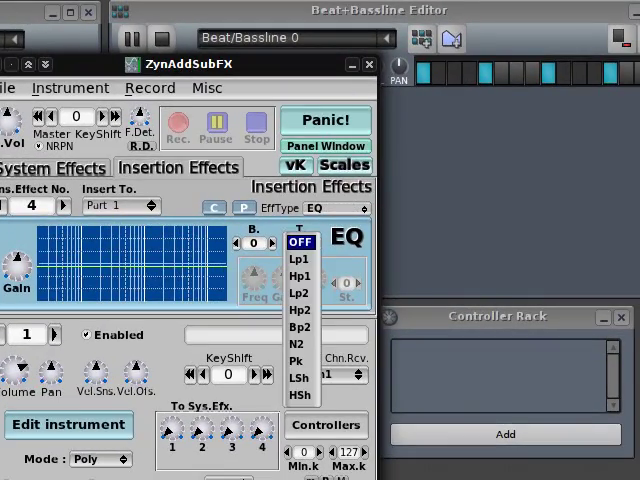
Show the EQ band's filter type choices
{"action": "left_click", "coordinate": [300, 276]}
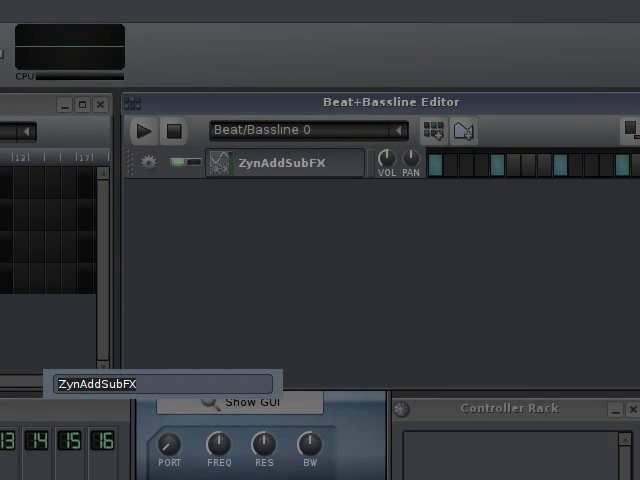
Enter the new track name 'Kick'
{"action": "type", "text": "Kl"}
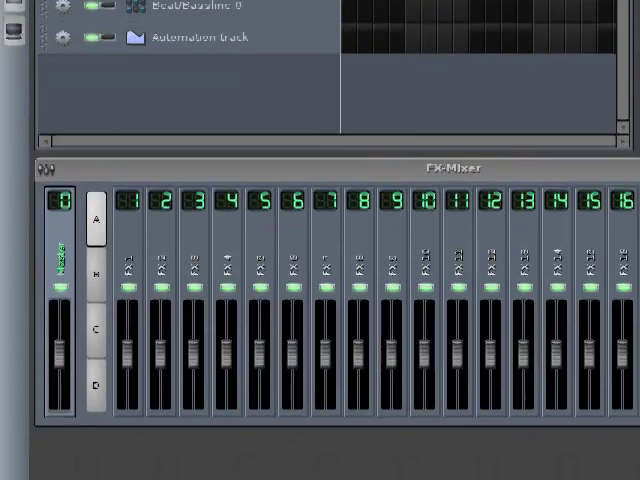
{"action": "type", "text": "Kic"}
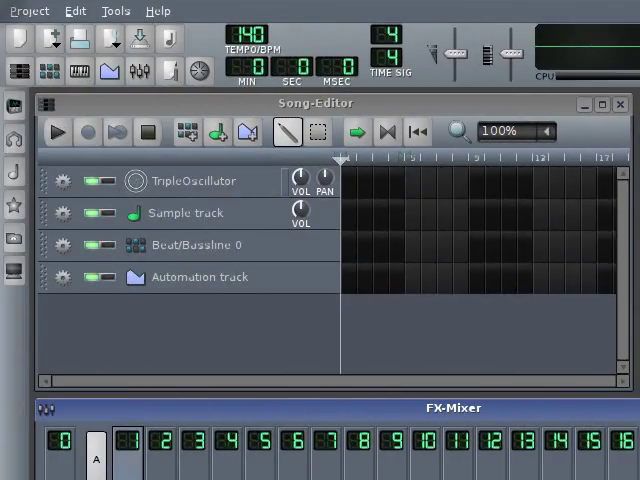
Play the Kick pattern of Beat/Bassline 0 in the Beat+Bassline Editor
{"action": "double_click", "coordinate": [184, 244]}
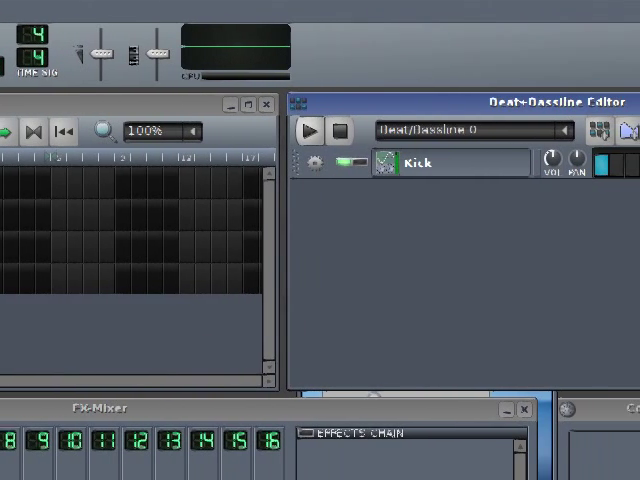
{"action": "left_click", "coordinate": [316, 132]}
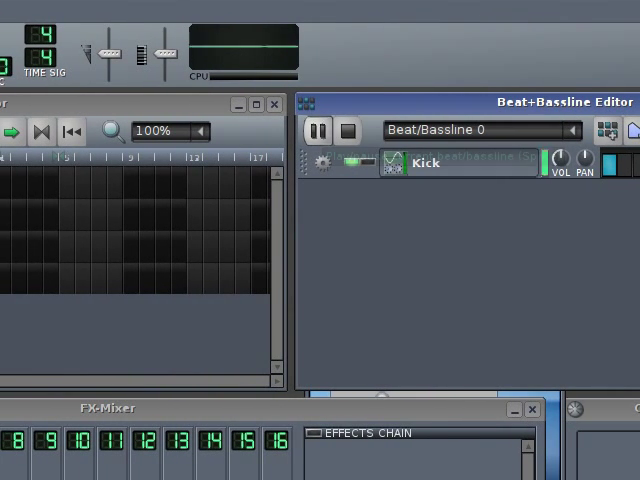
{"action": "left_click", "coordinate": [318, 132]}
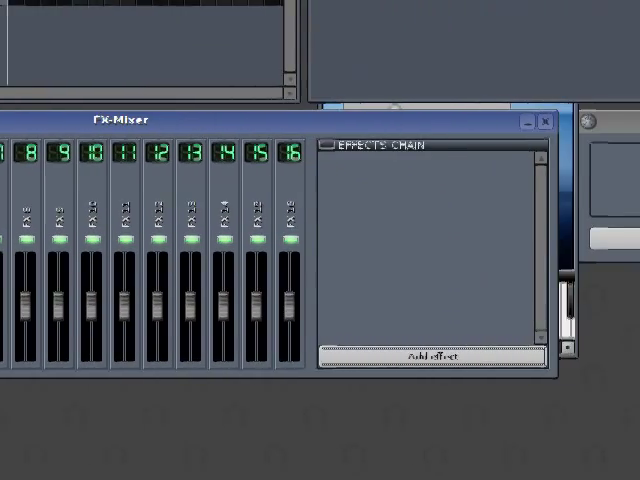
Browse the FX-Mixer's Add effect list and cancel, leaving the chain empty
{"action": "left_click", "coordinate": [426, 356]}
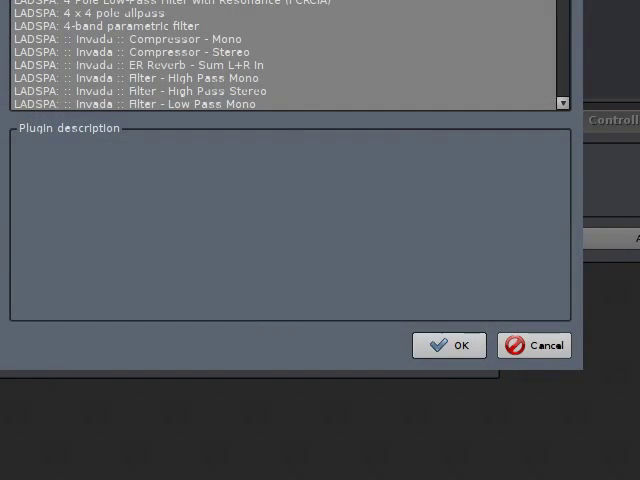
{"action": "left_click", "coordinate": [534, 344]}
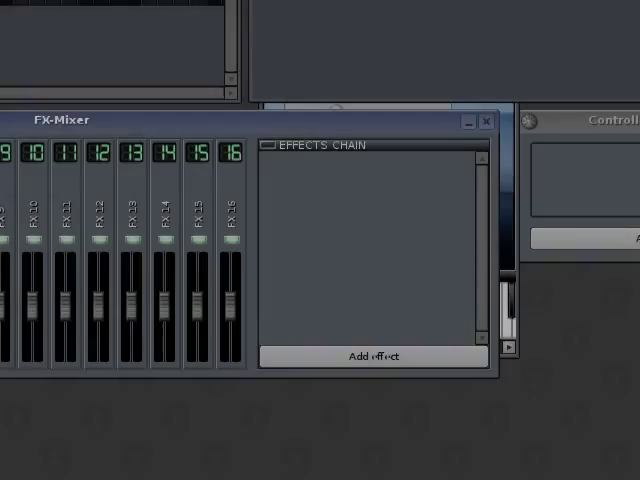